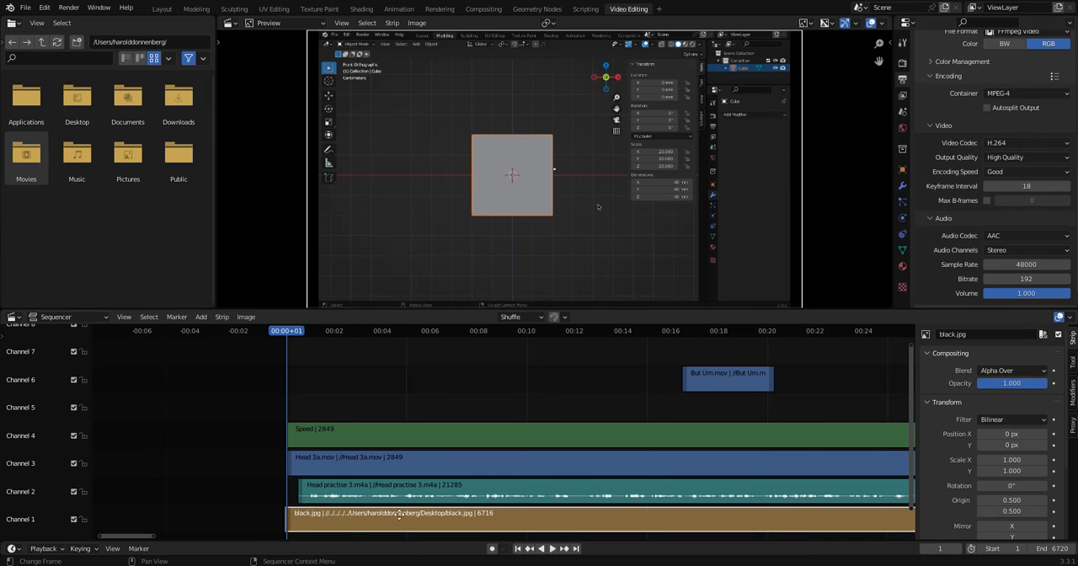
Step: Start playback of the video-editing sequence from its first frame
left_click(541, 548)
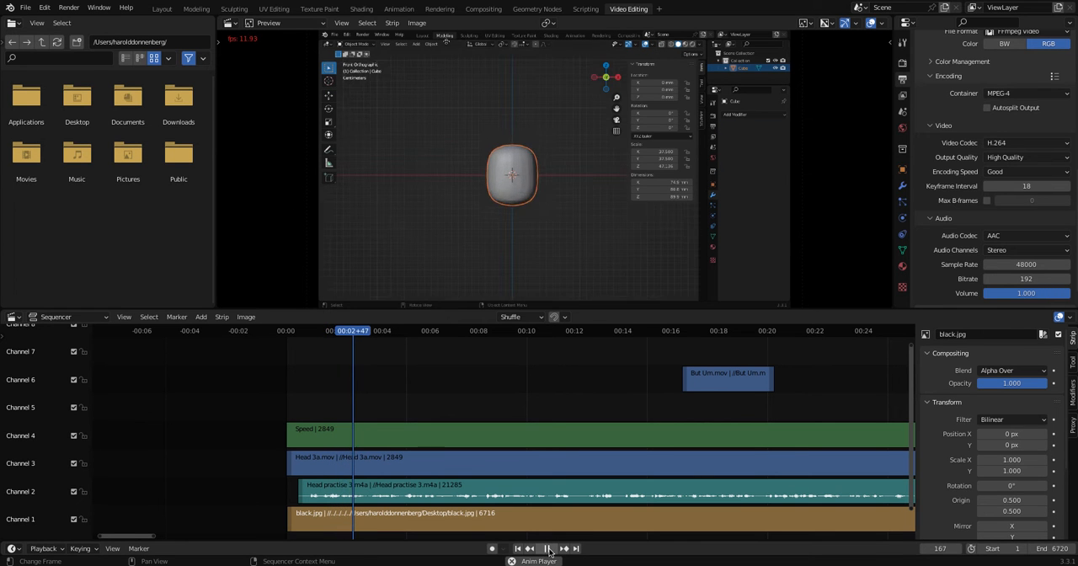
Step: Pause the sequence playback partway through after watching the preview
left_click(549, 548)
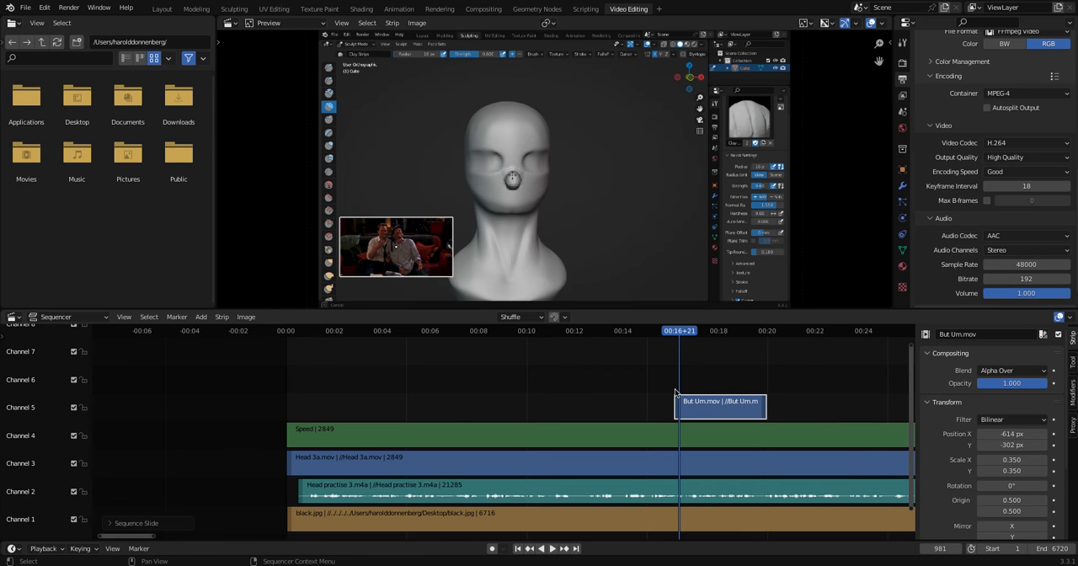
Step: Play the edit from around the 00:15 mark, then stop playback
left_click(542, 548)
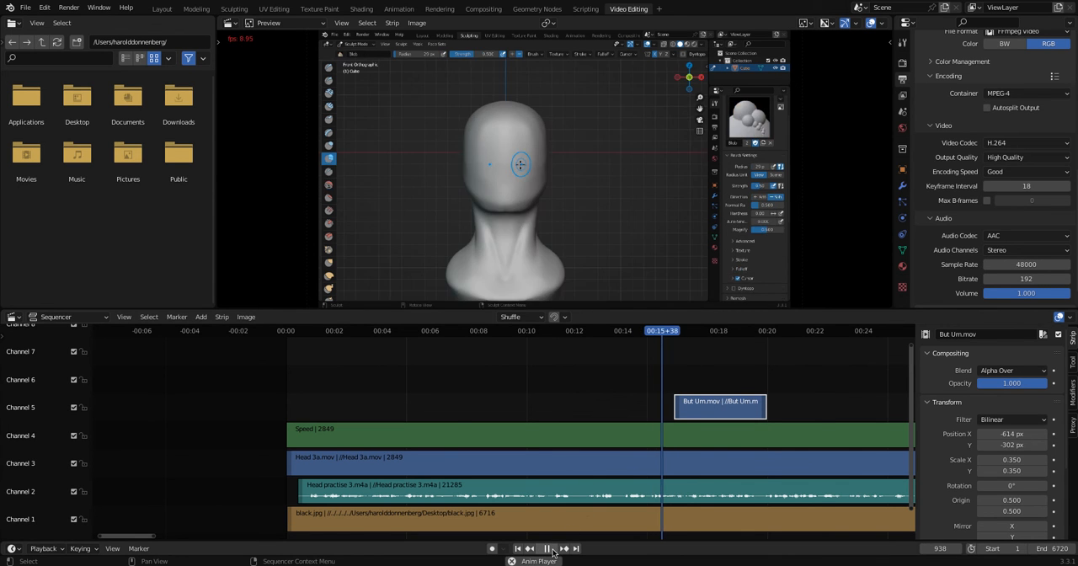
left_click(26, 7)
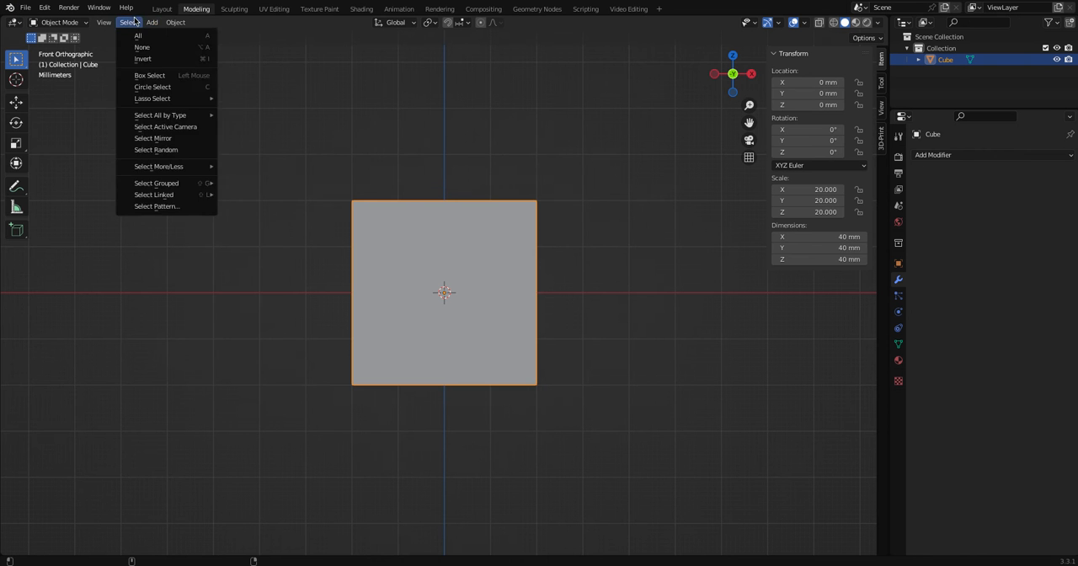
left_click(628, 8)
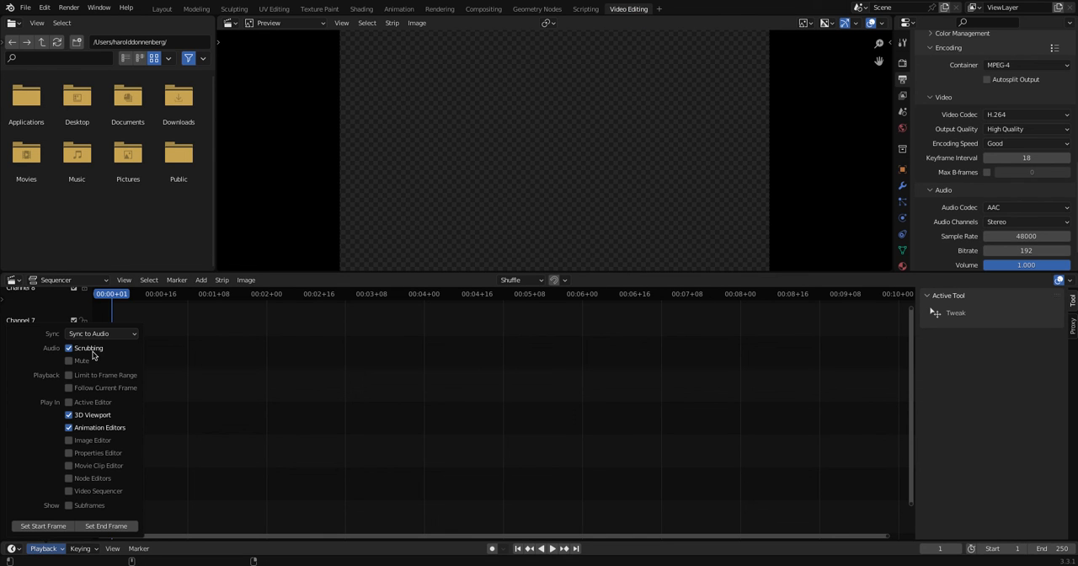